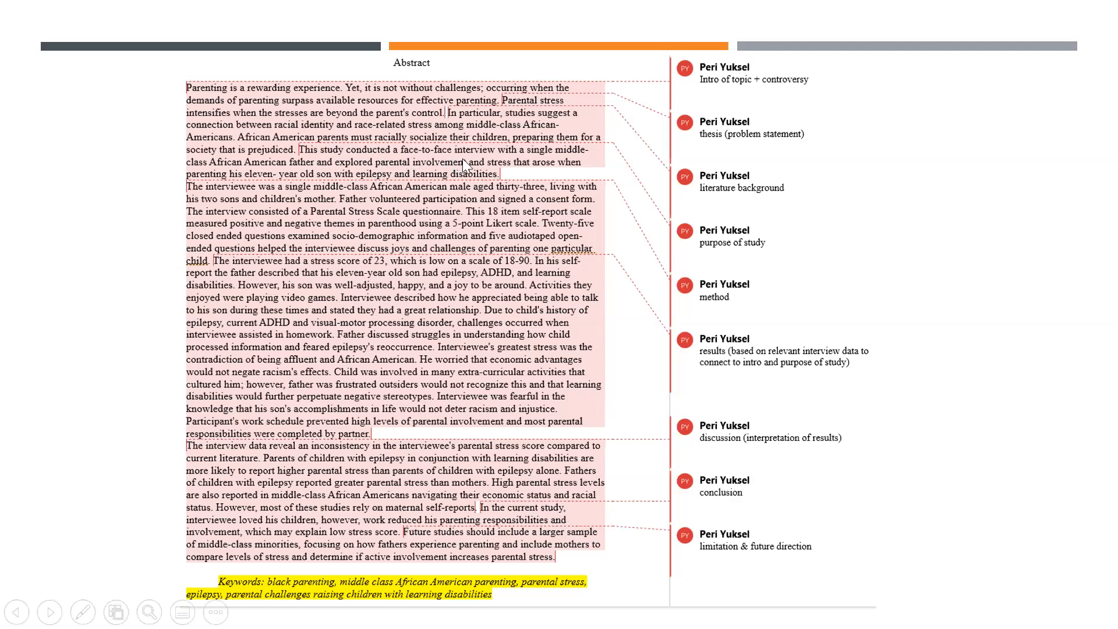
mouse_move(235, 176)
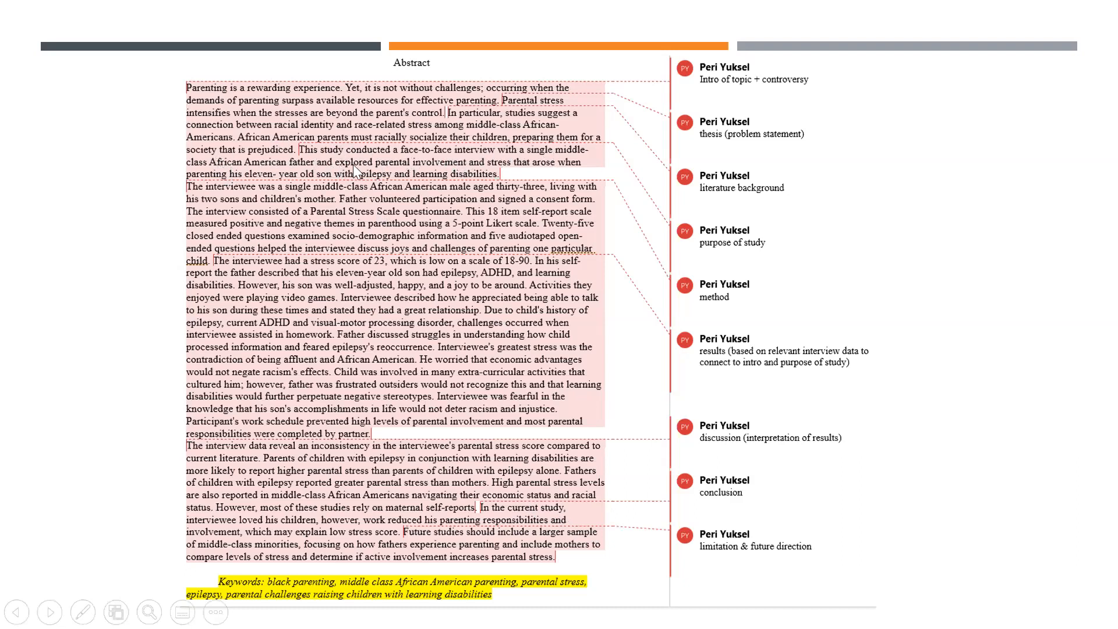
mouse_move(536, 170)
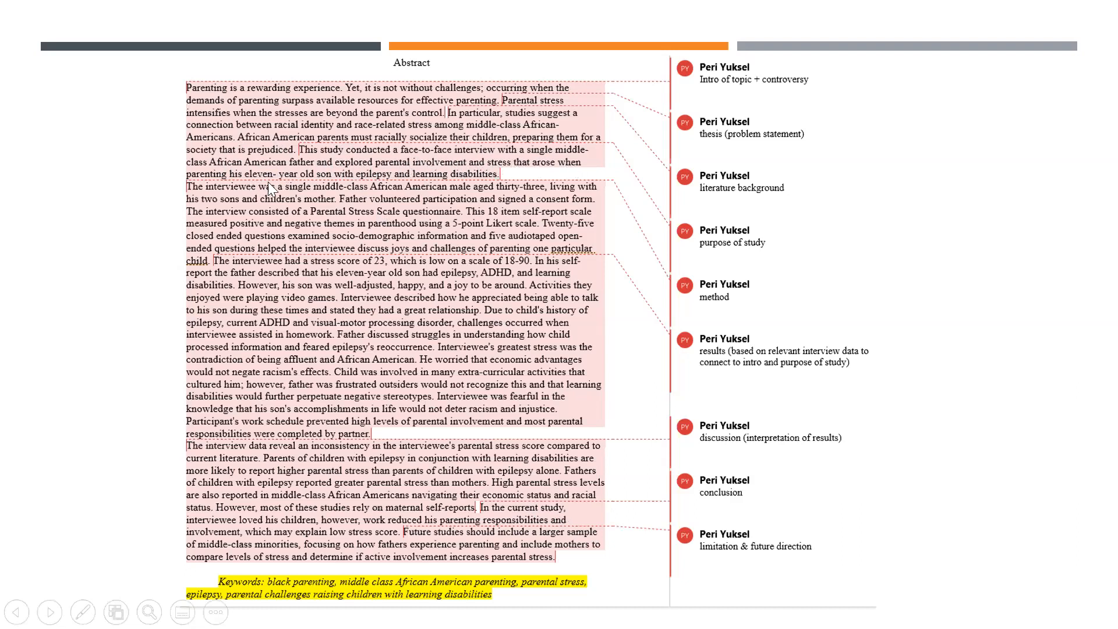
mouse_move(497, 184)
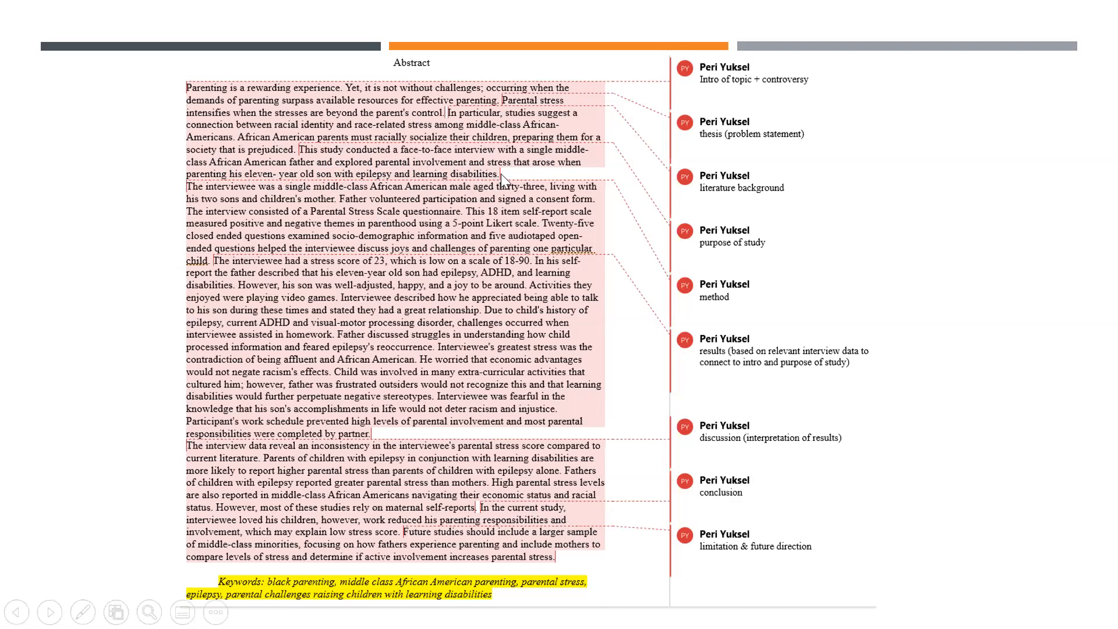
mouse_move(496, 182)
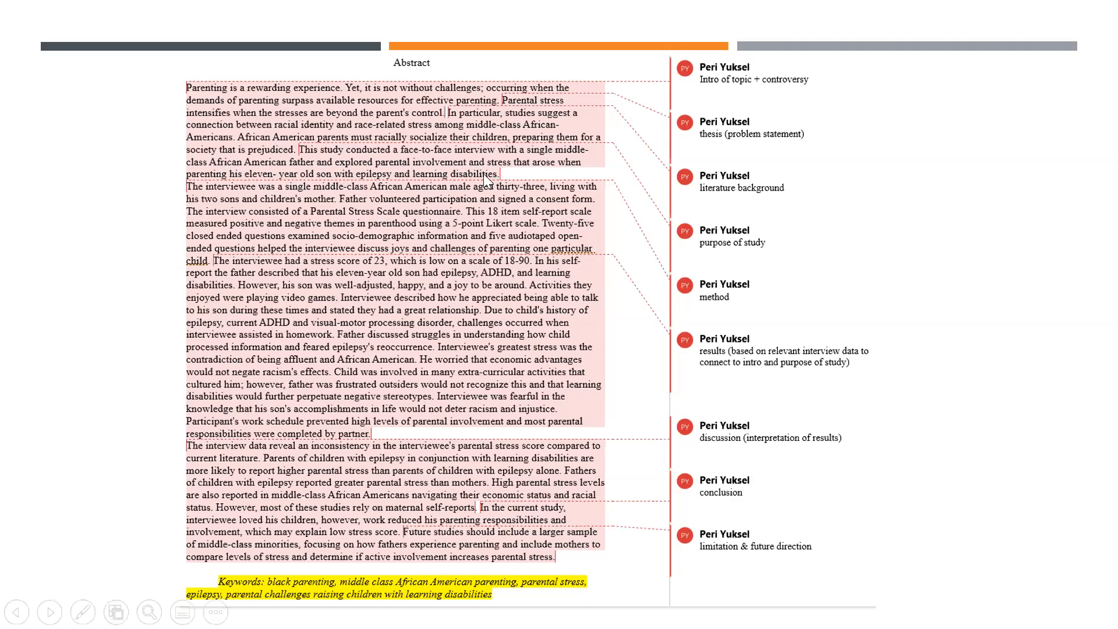
mouse_move(485, 180)
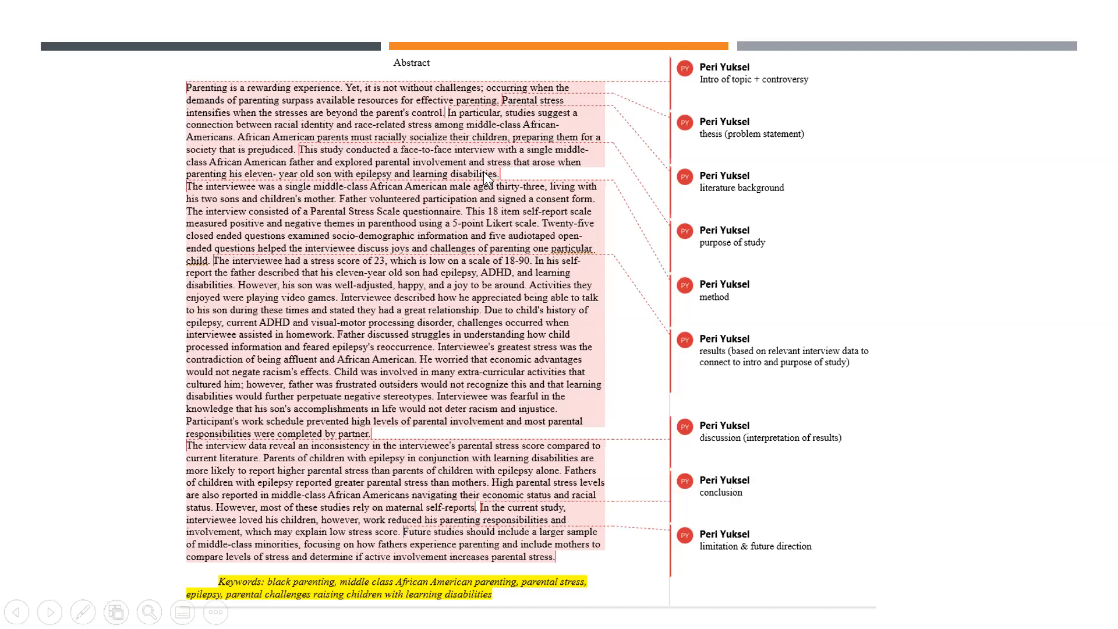
mouse_move(485, 191)
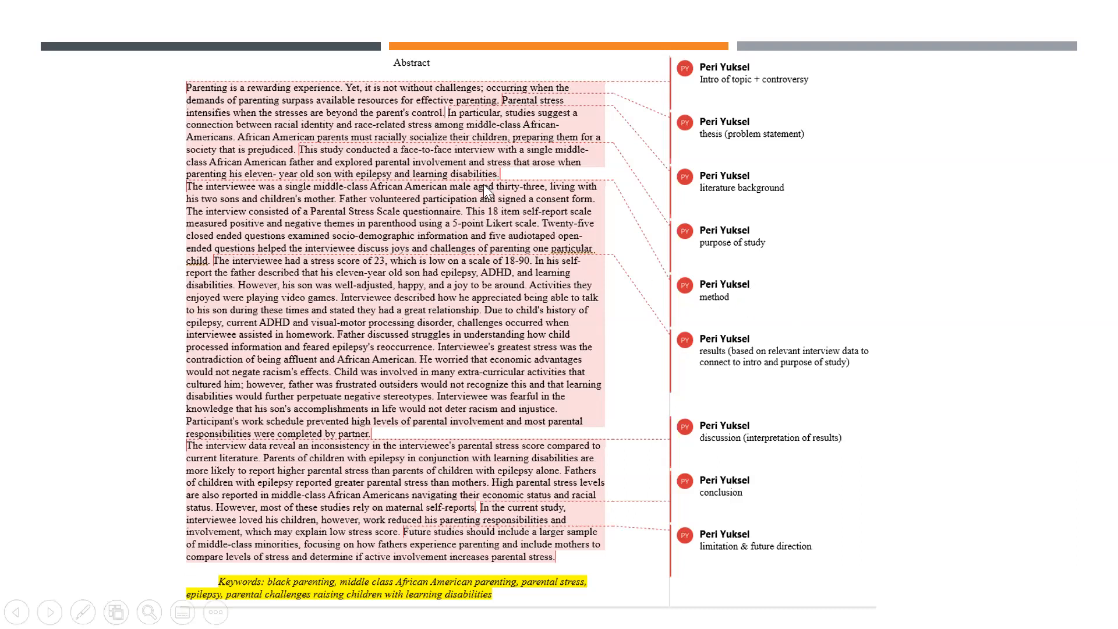
mouse_move(204, 203)
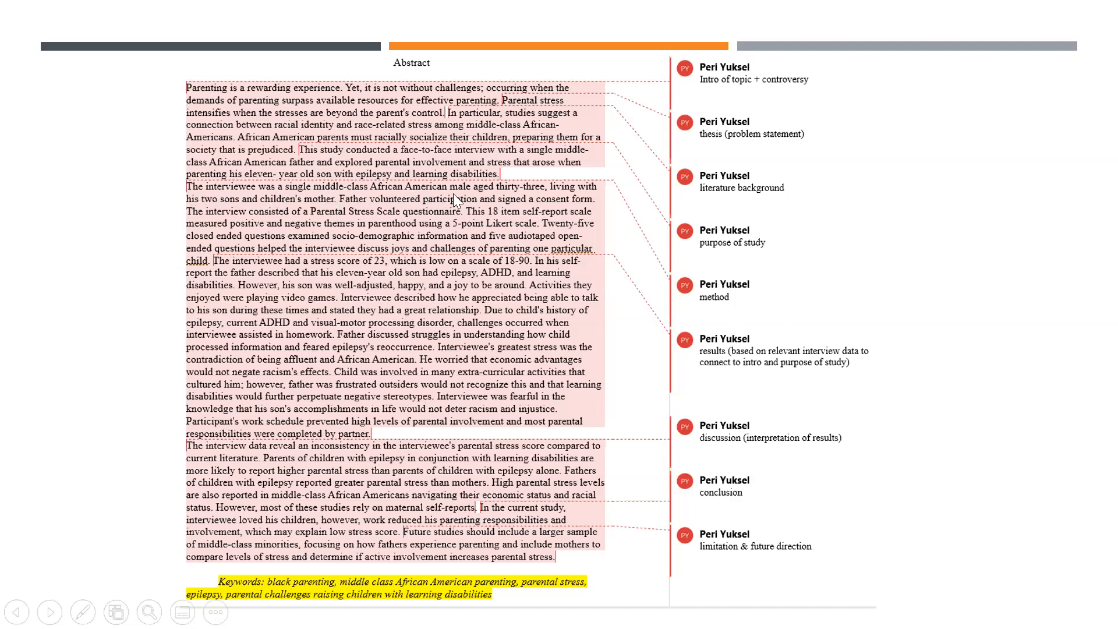
mouse_move(535, 203)
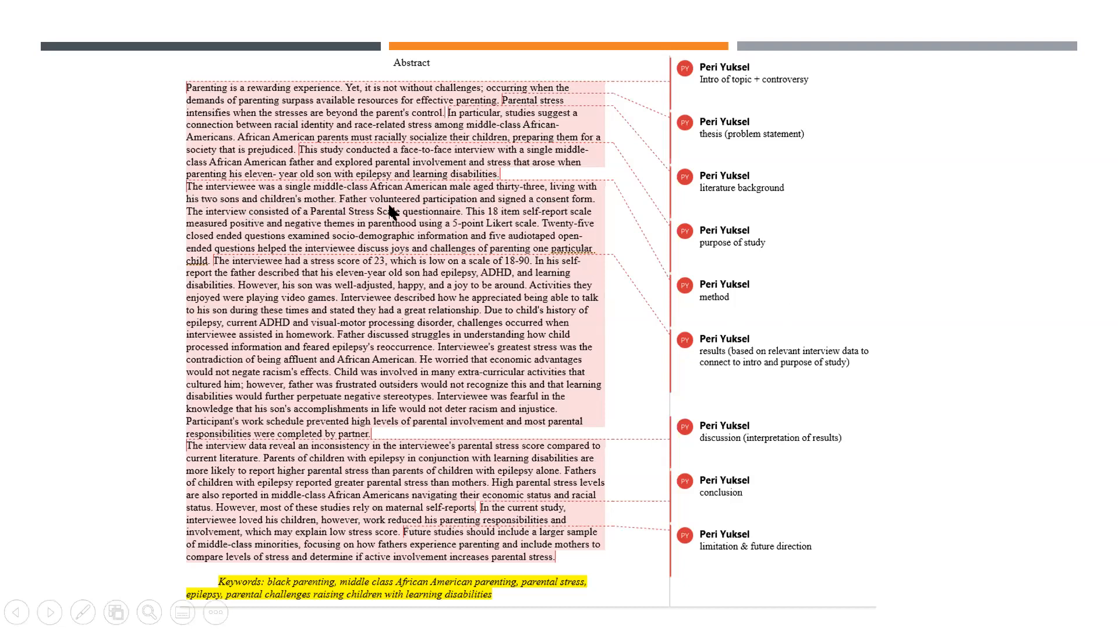
mouse_move(595, 212)
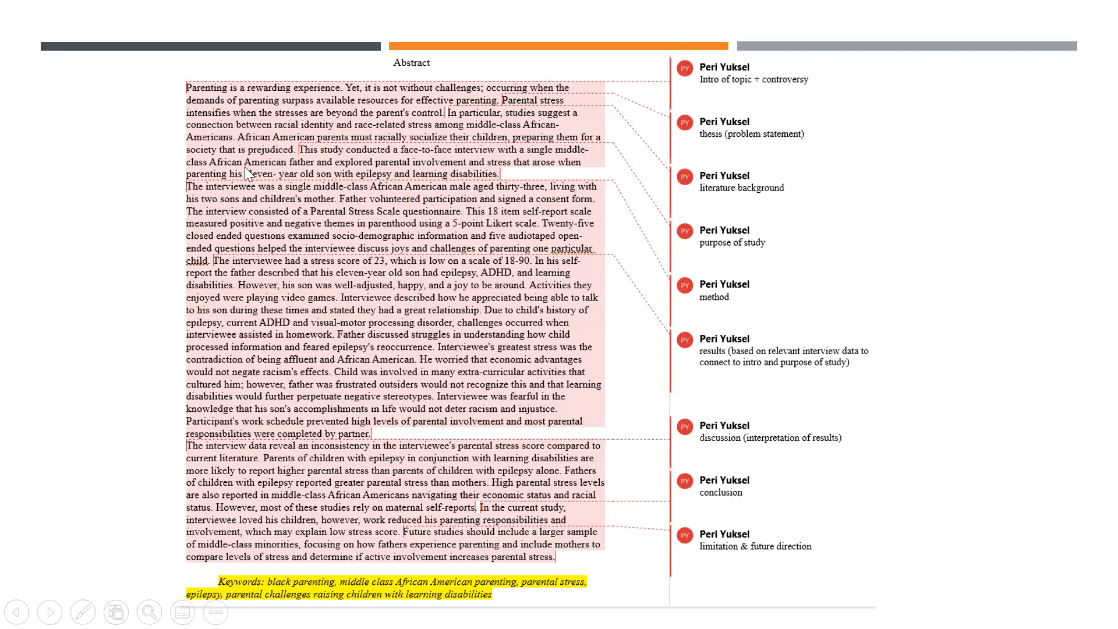
mouse_move(202, 226)
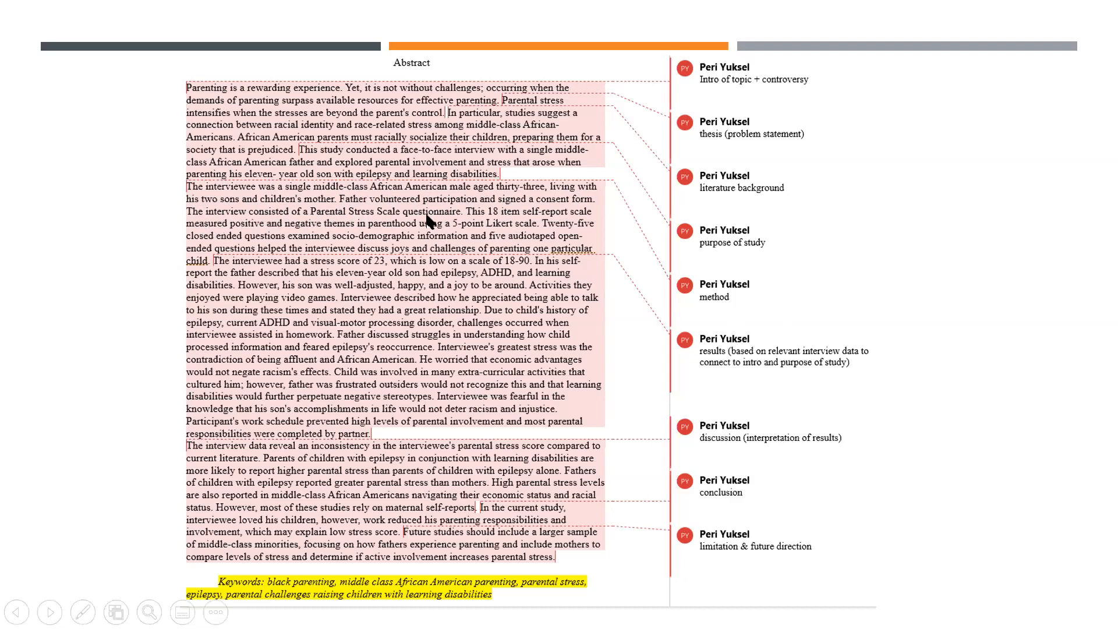
mouse_move(456, 228)
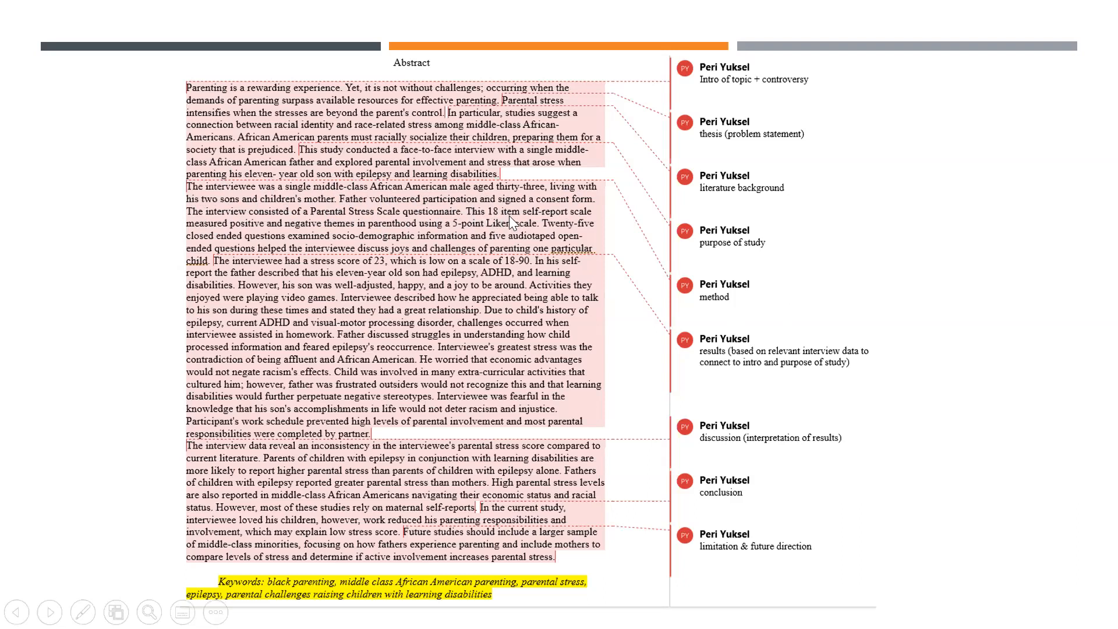
mouse_move(588, 226)
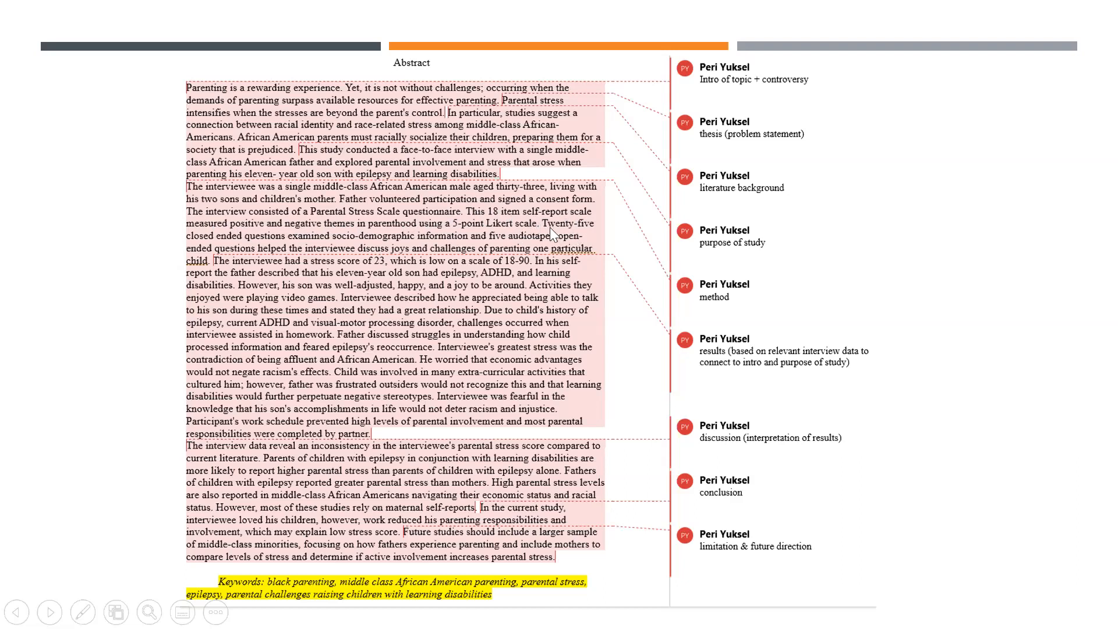
mouse_move(553, 236)
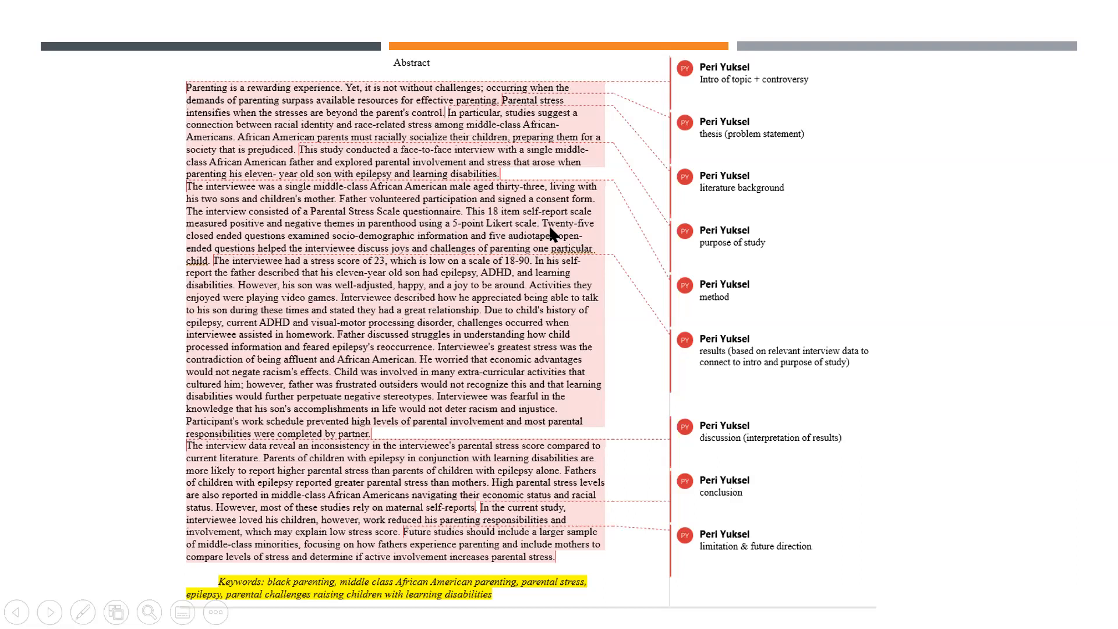
mouse_move(283, 245)
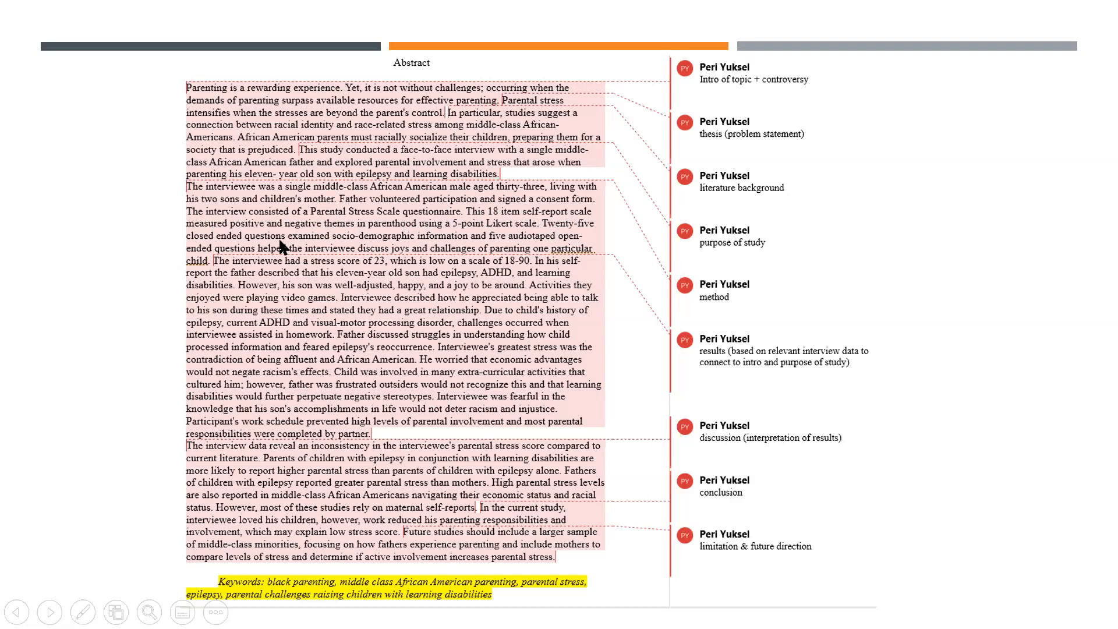
mouse_move(320, 251)
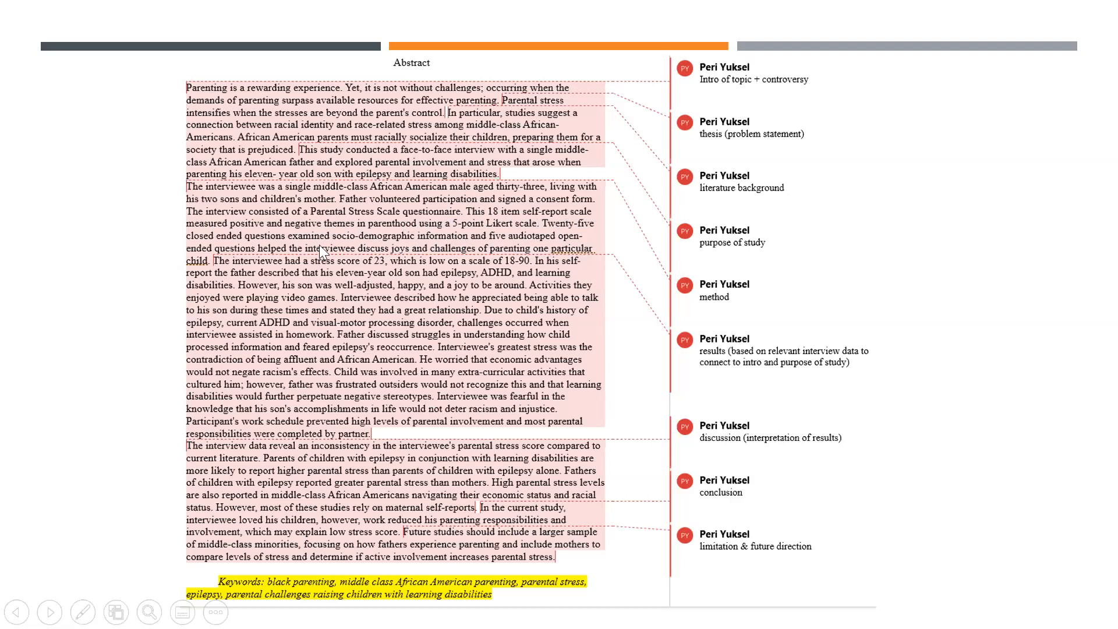
mouse_move(353, 262)
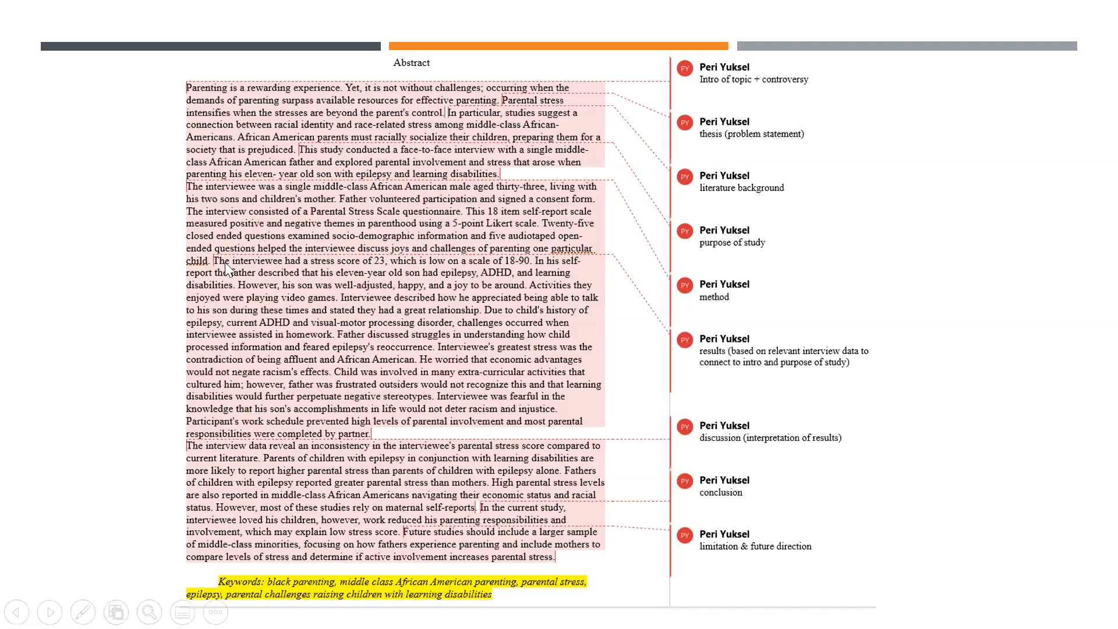
mouse_move(221, 287)
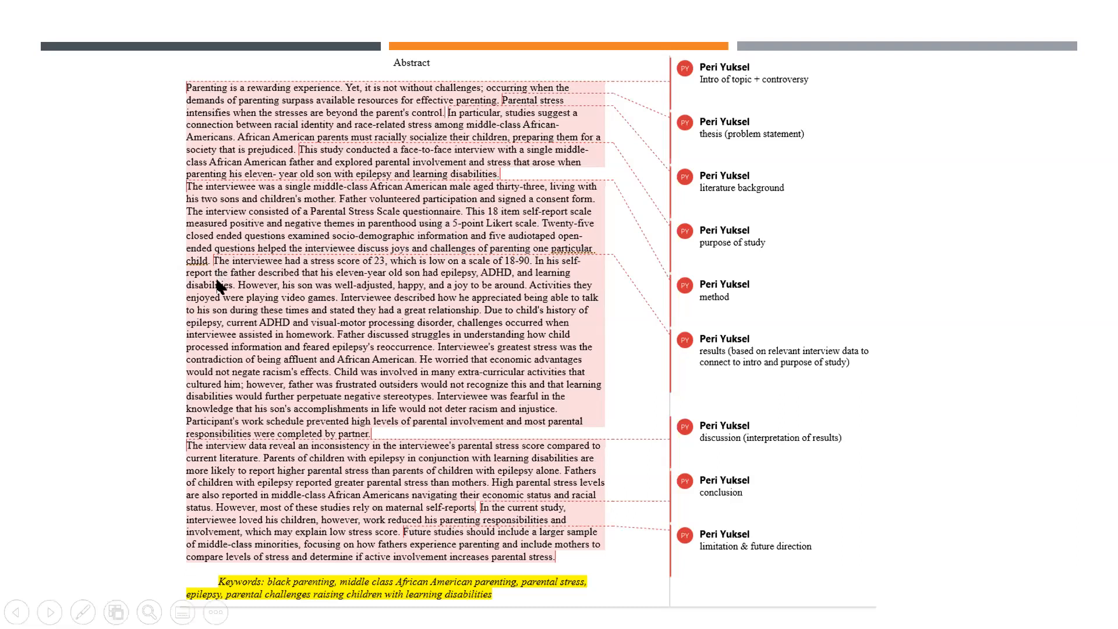
mouse_move(378, 274)
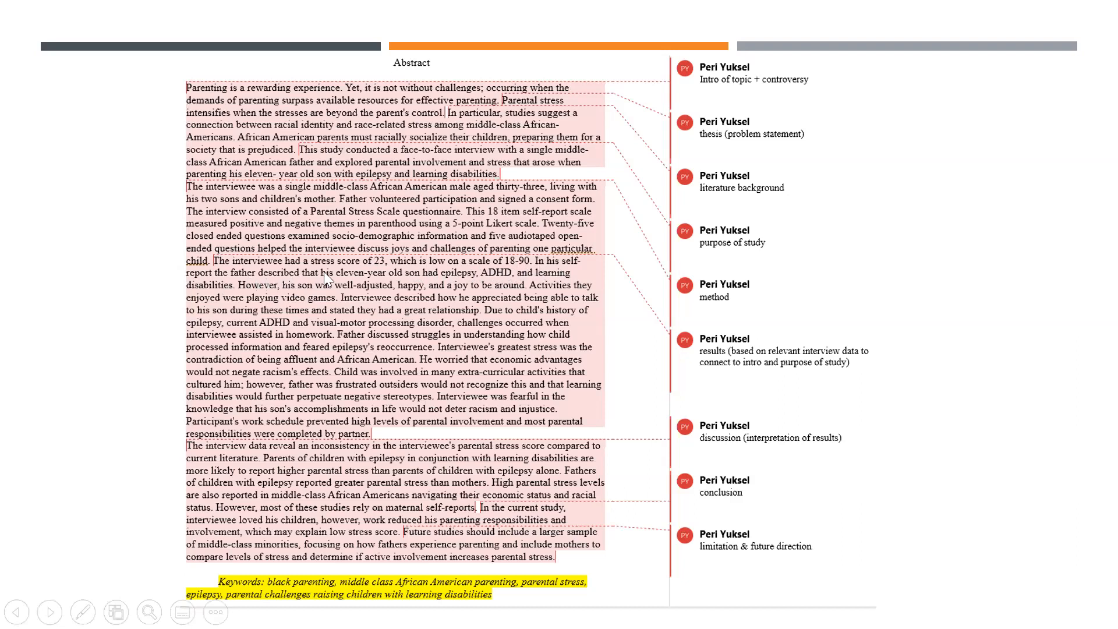
mouse_move(493, 284)
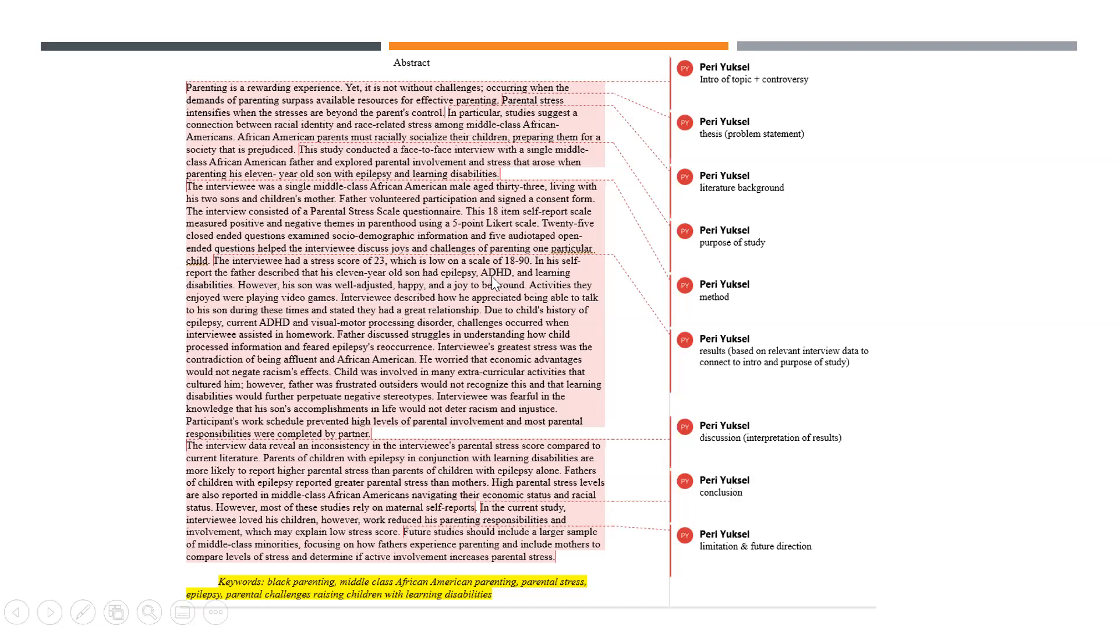
mouse_move(531, 279)
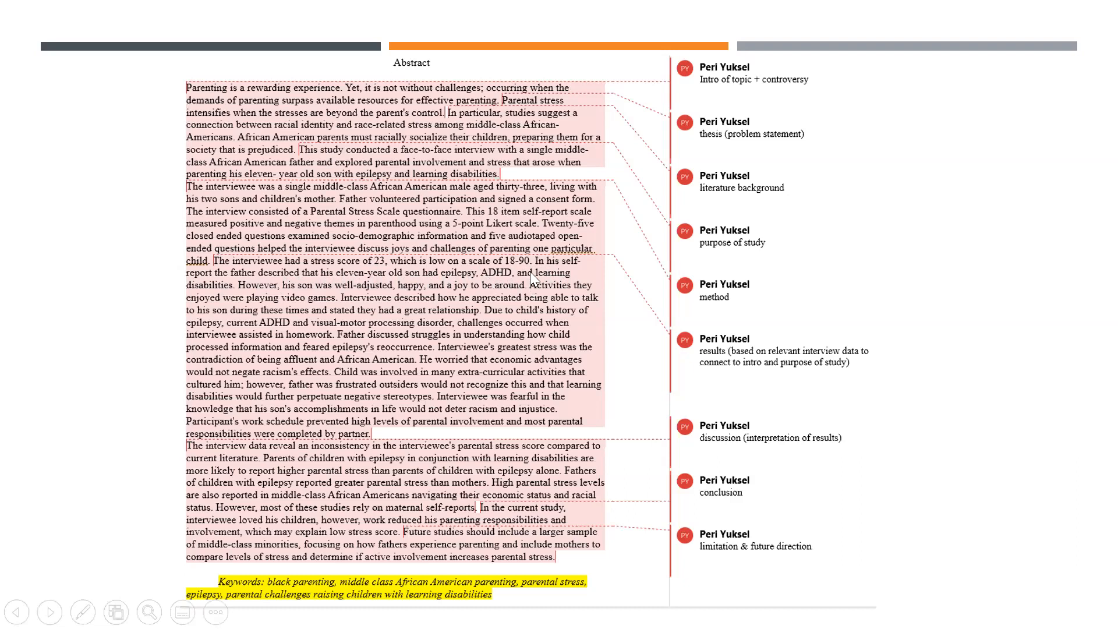
mouse_move(476, 295)
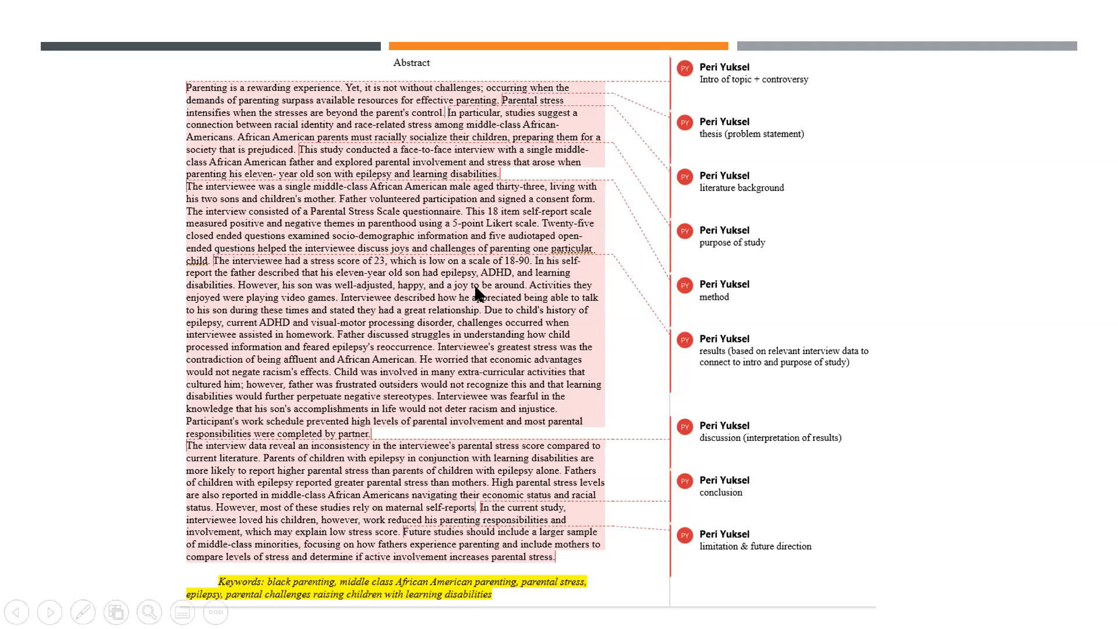
mouse_move(323, 295)
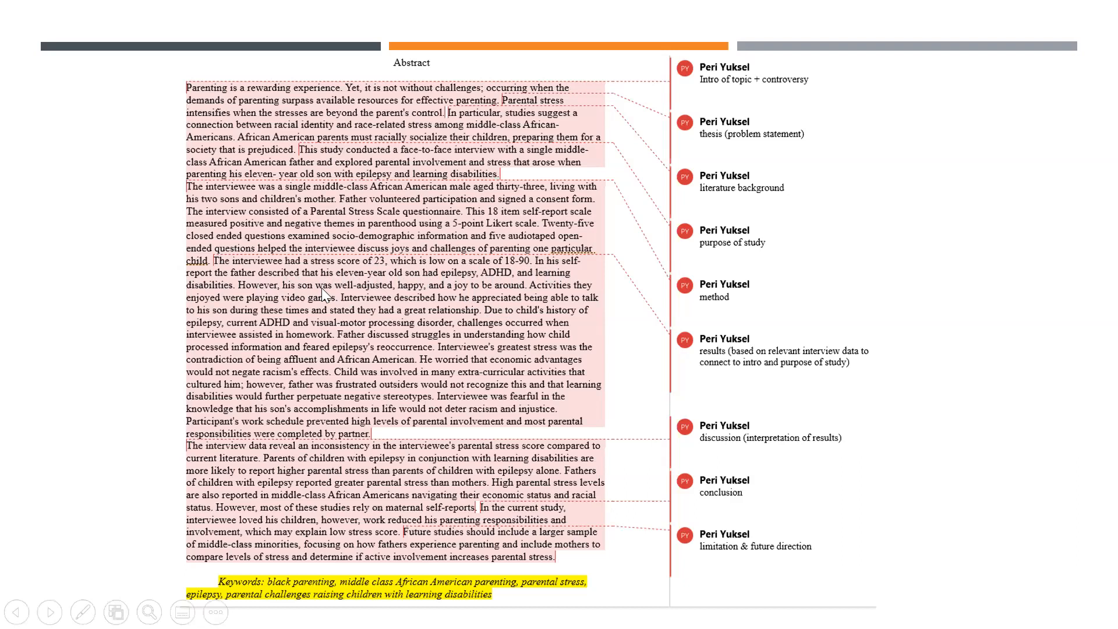
mouse_move(485, 293)
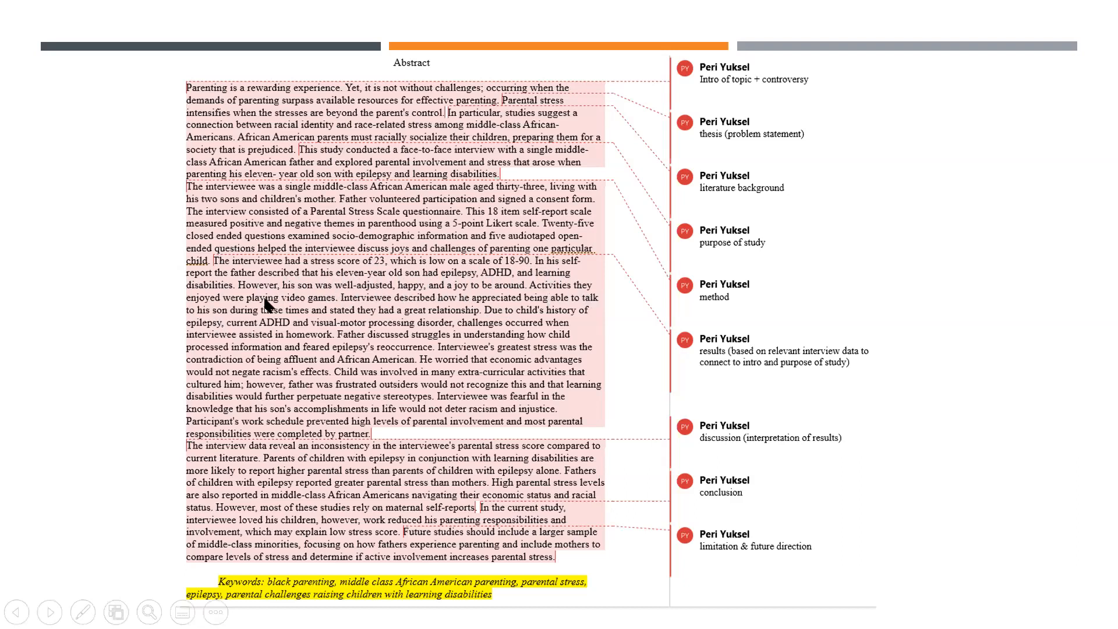
mouse_move(360, 346)
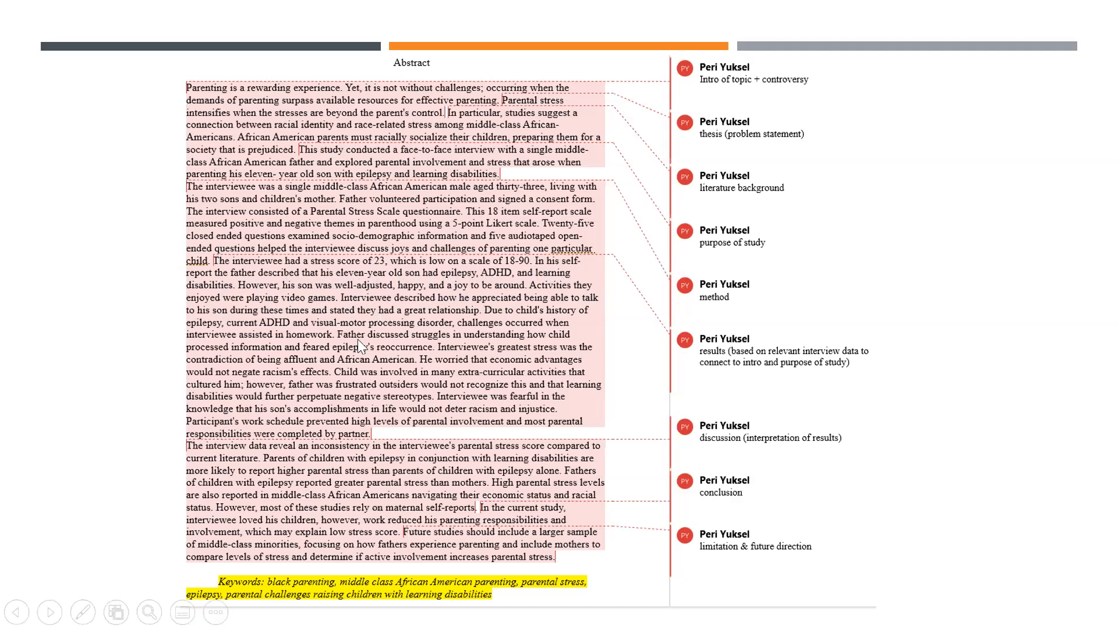
mouse_move(447, 295)
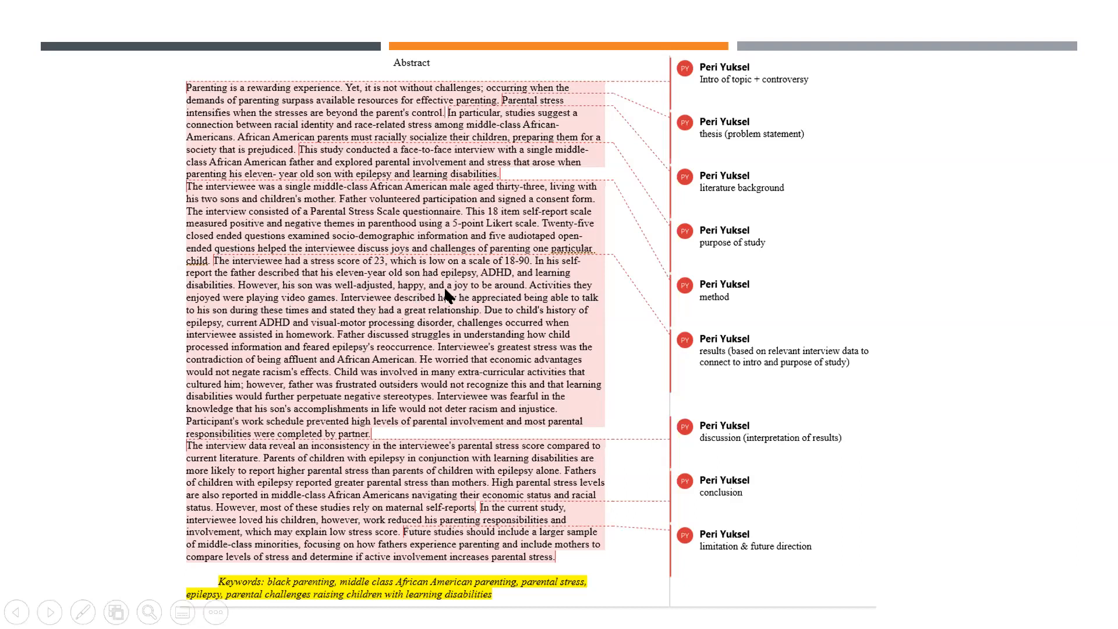
mouse_move(473, 317)
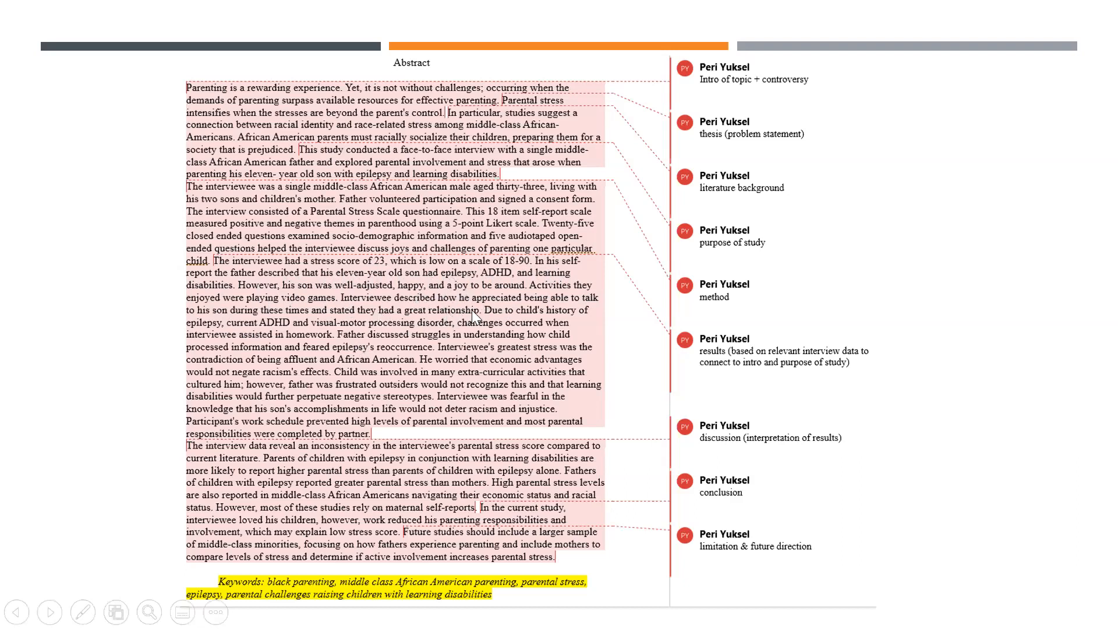
mouse_move(511, 324)
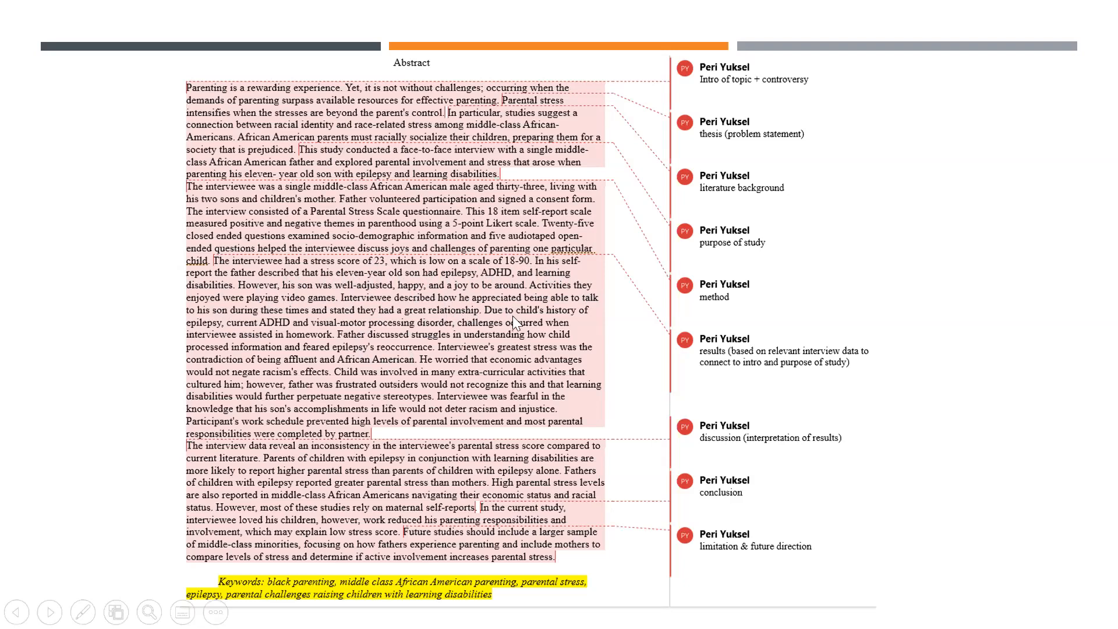
mouse_move(538, 397)
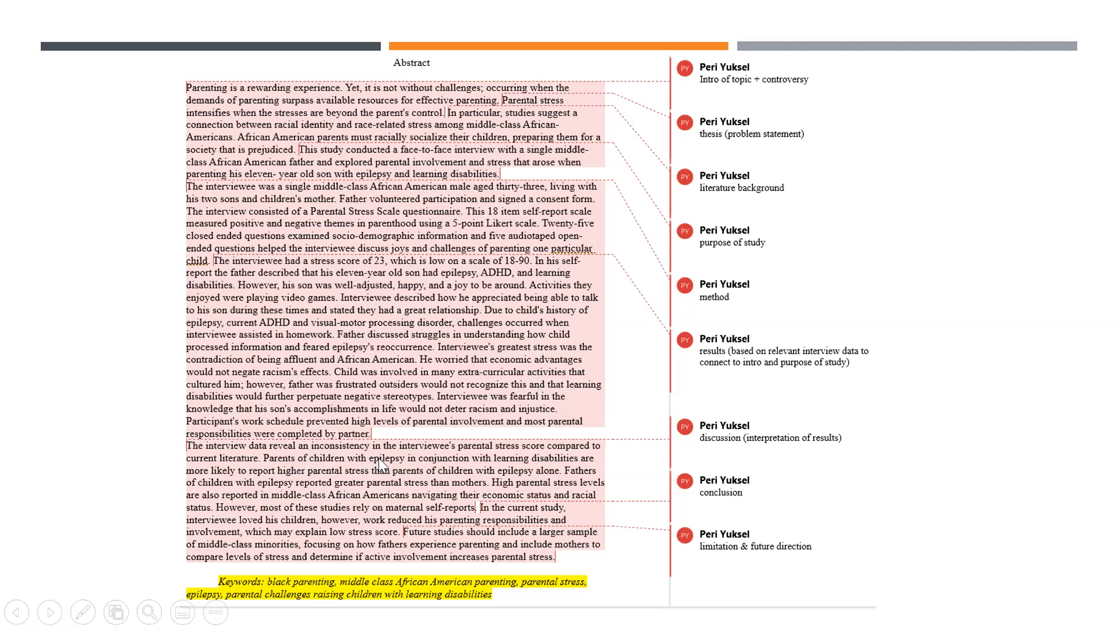
mouse_move(577, 463)
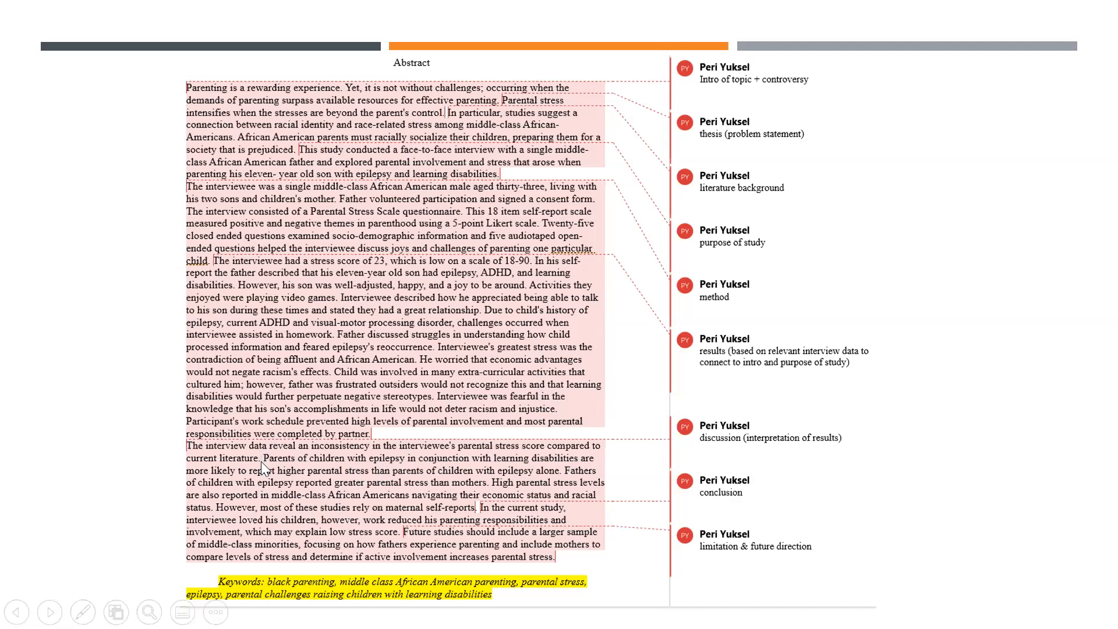
mouse_move(274, 469)
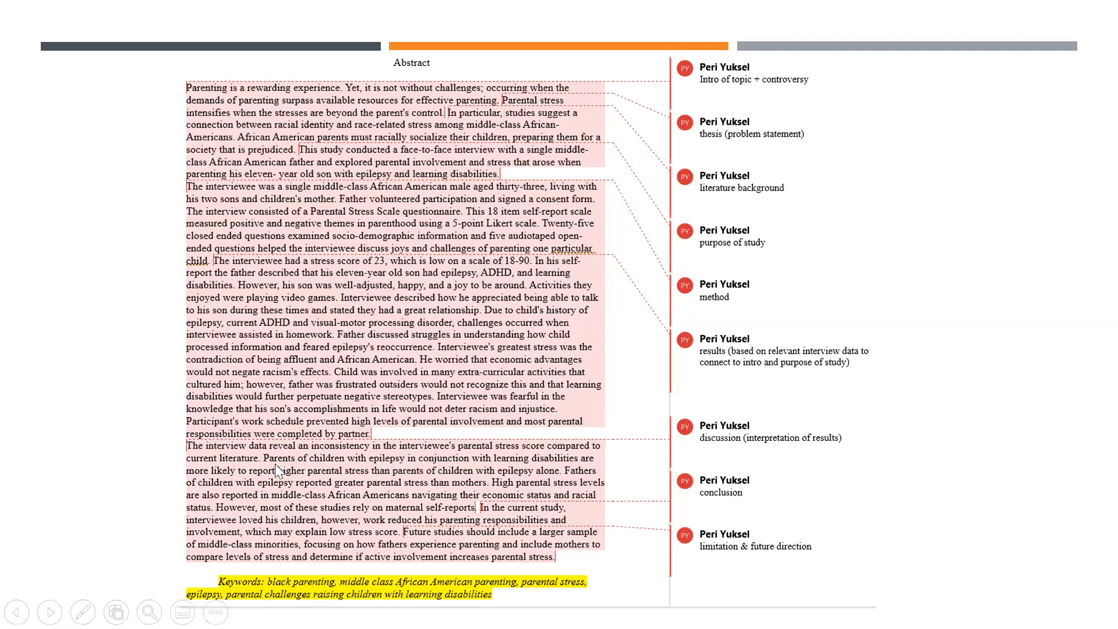
mouse_move(487, 475)
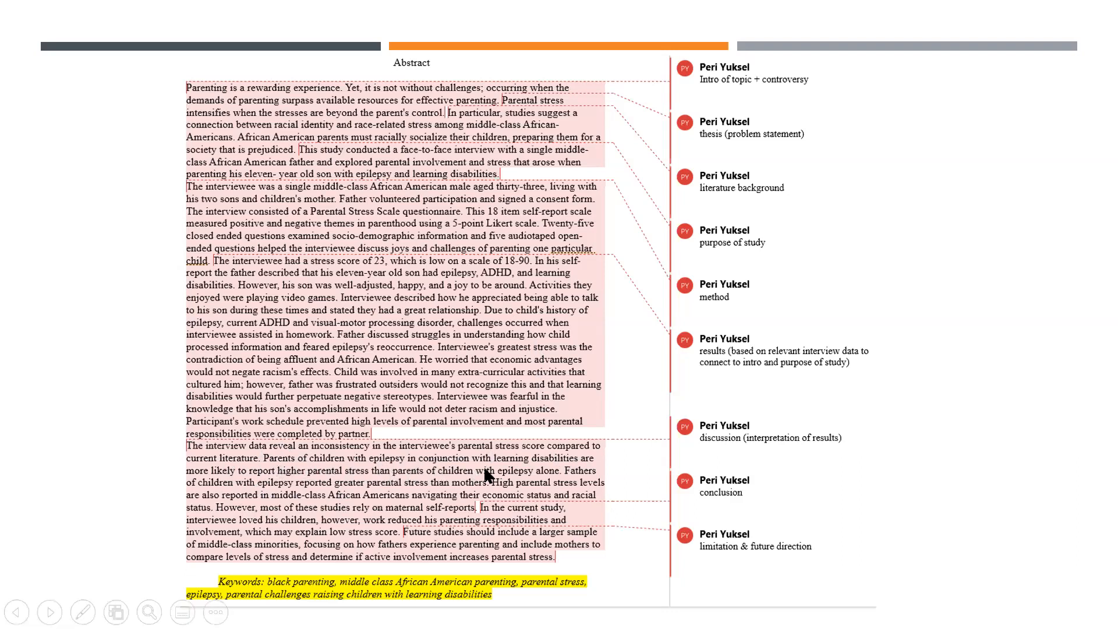
mouse_move(393, 483)
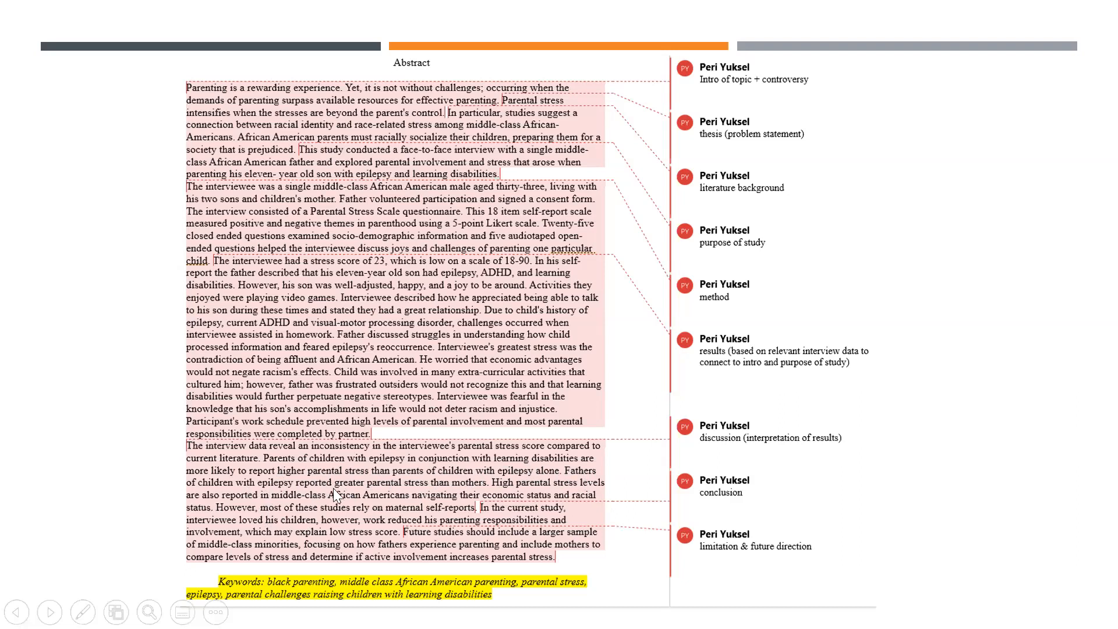
mouse_move(482, 494)
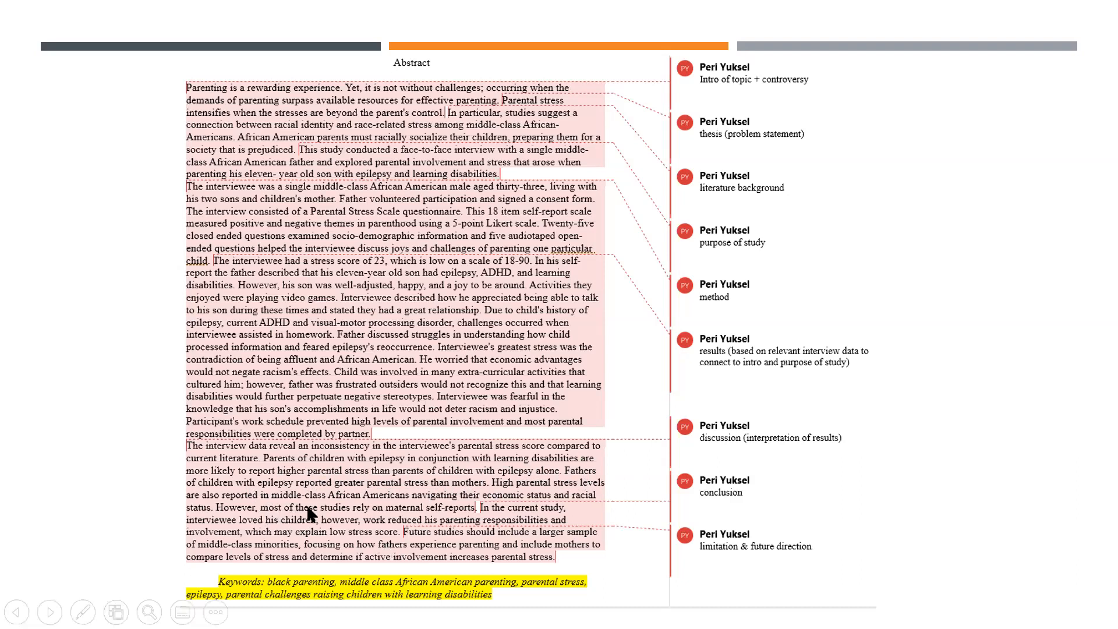
mouse_move(422, 507)
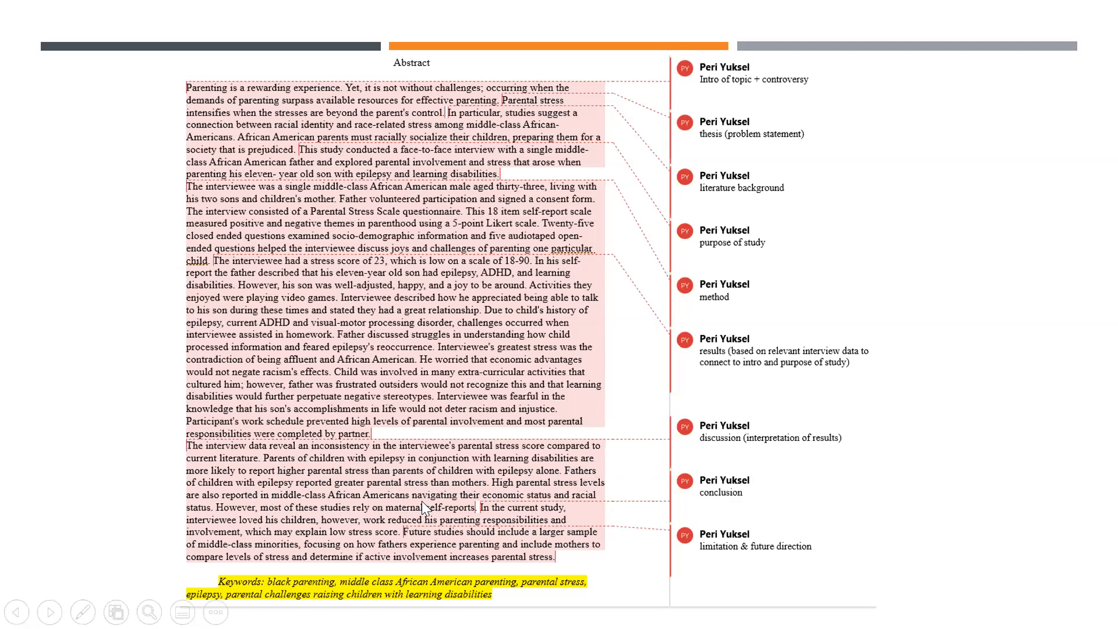
mouse_move(584, 509)
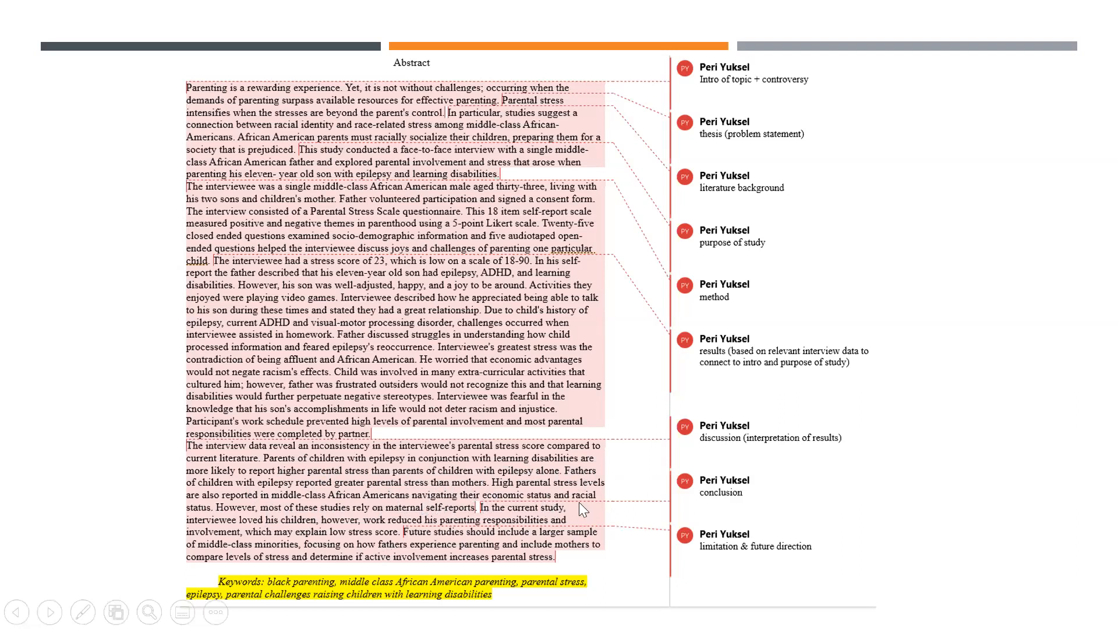
mouse_move(471, 506)
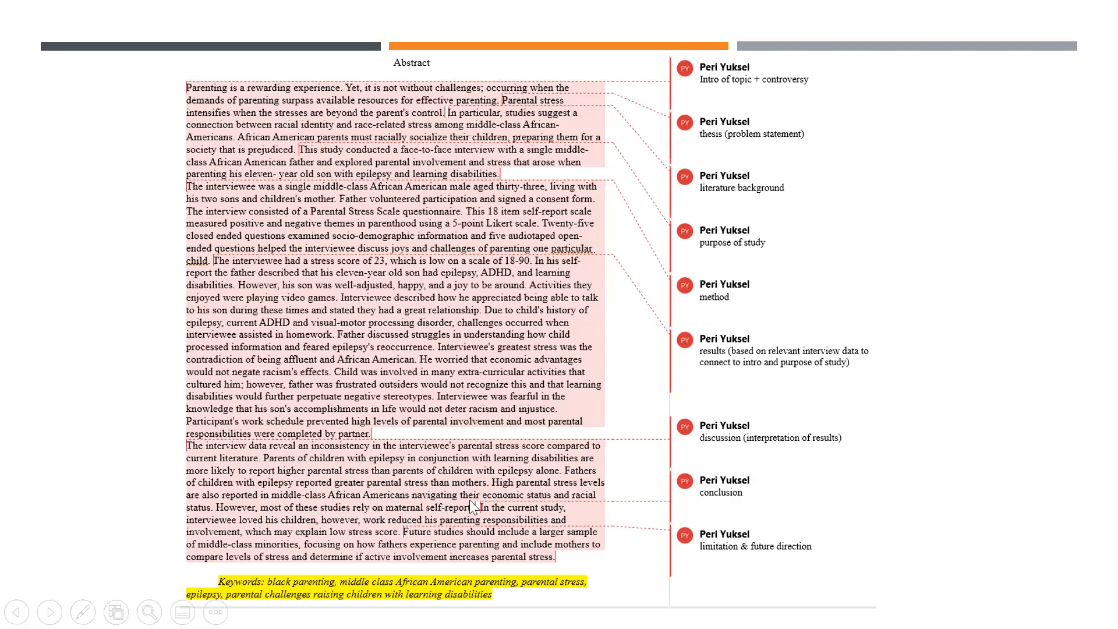
mouse_move(486, 520)
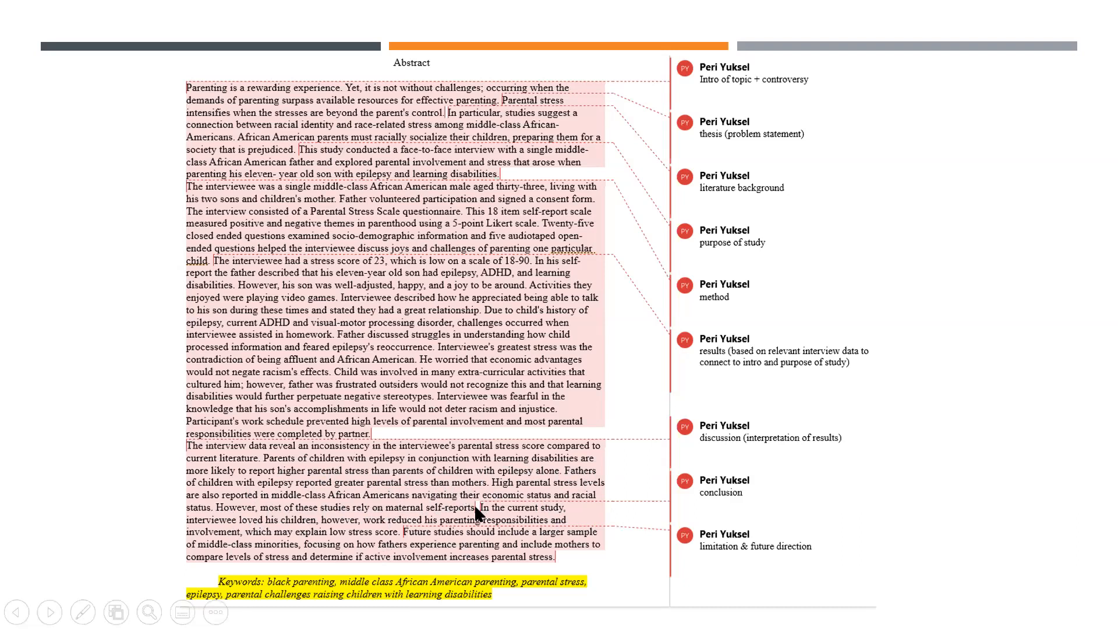
mouse_move(489, 519)
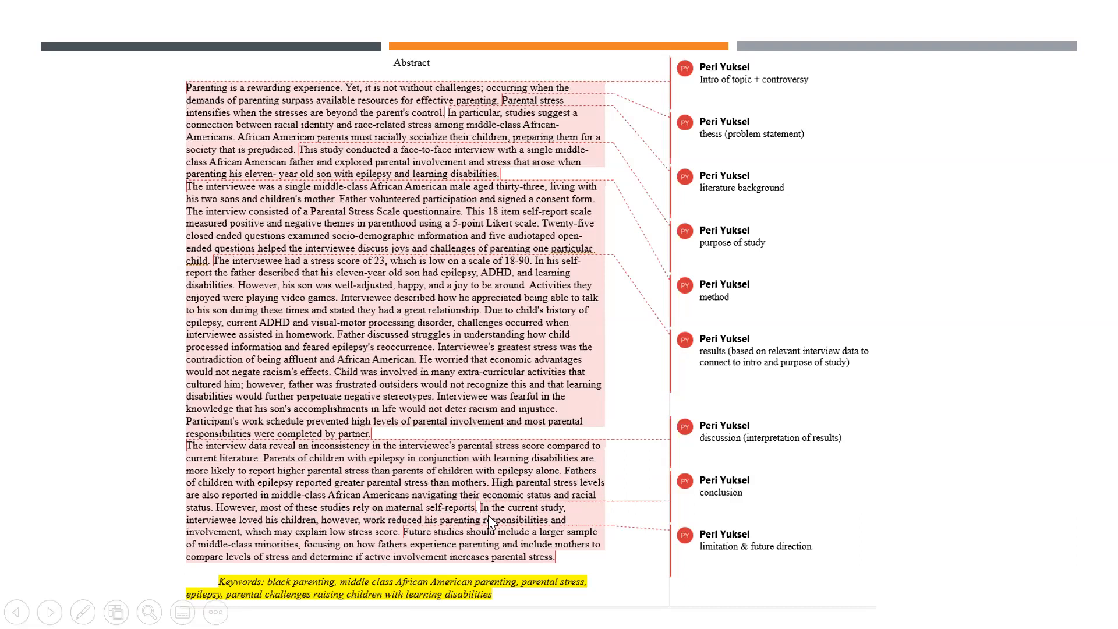
mouse_move(266, 539)
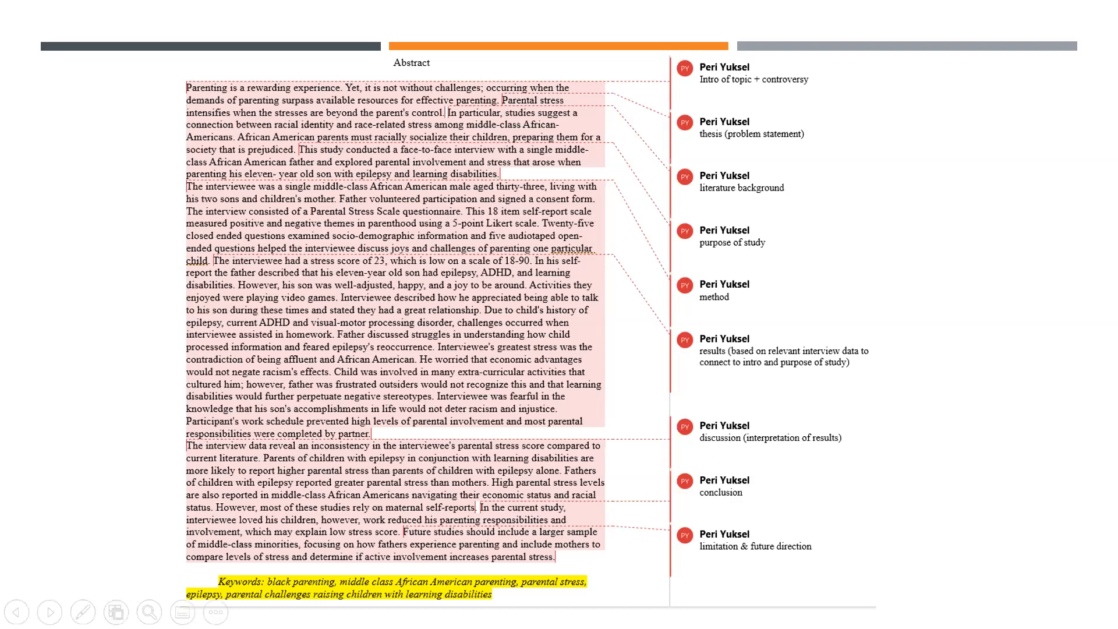
mouse_move(688, 561)
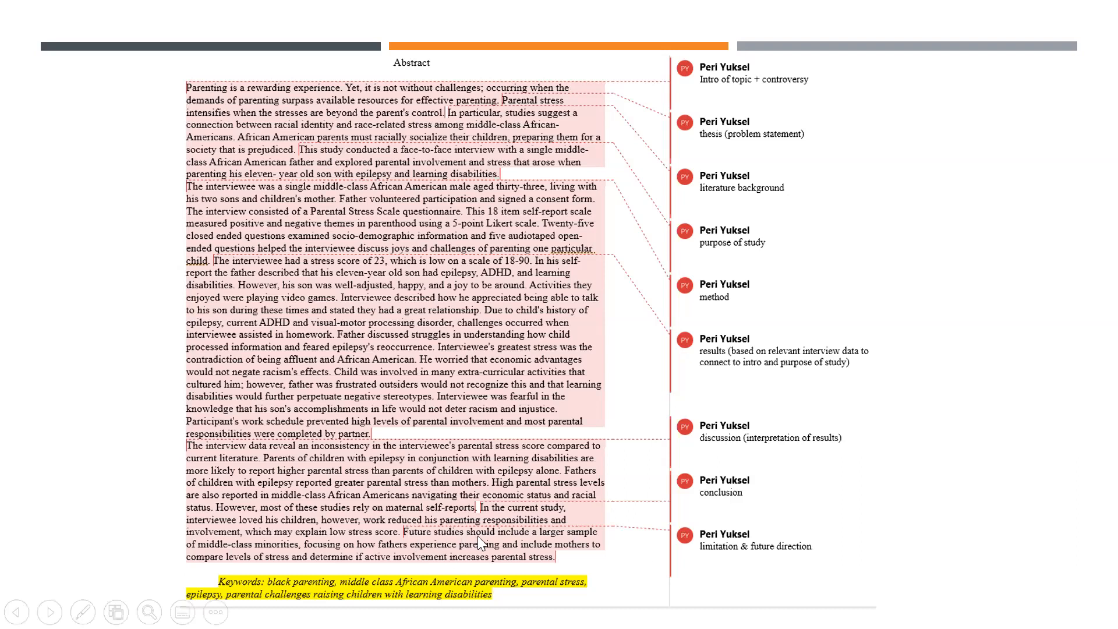
mouse_move(397, 555)
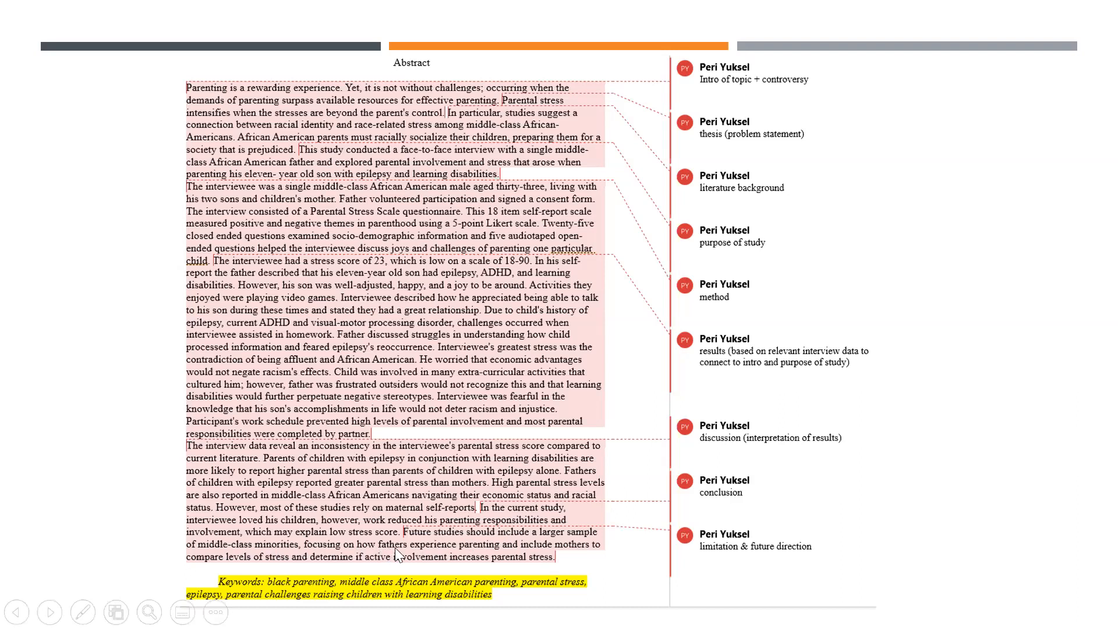
mouse_move(549, 562)
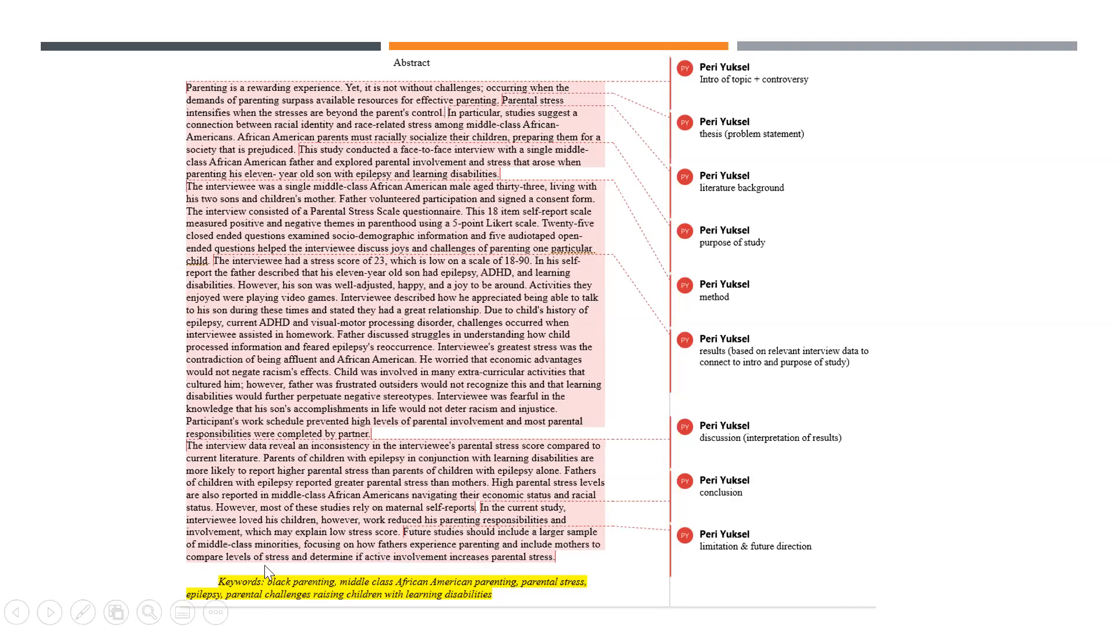
mouse_move(462, 574)
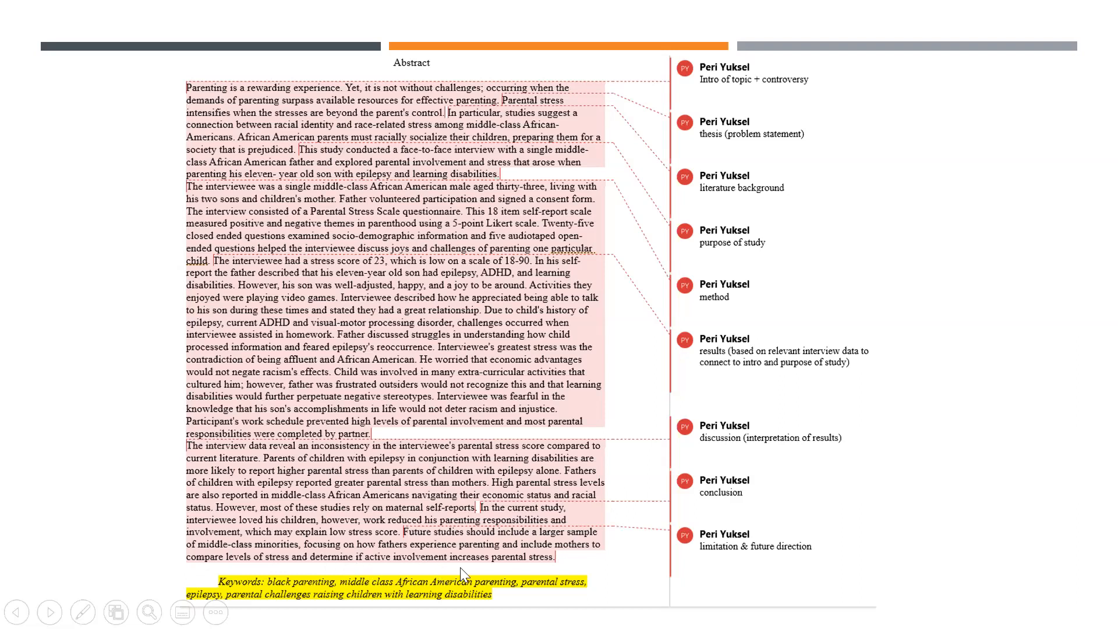
mouse_move(563, 571)
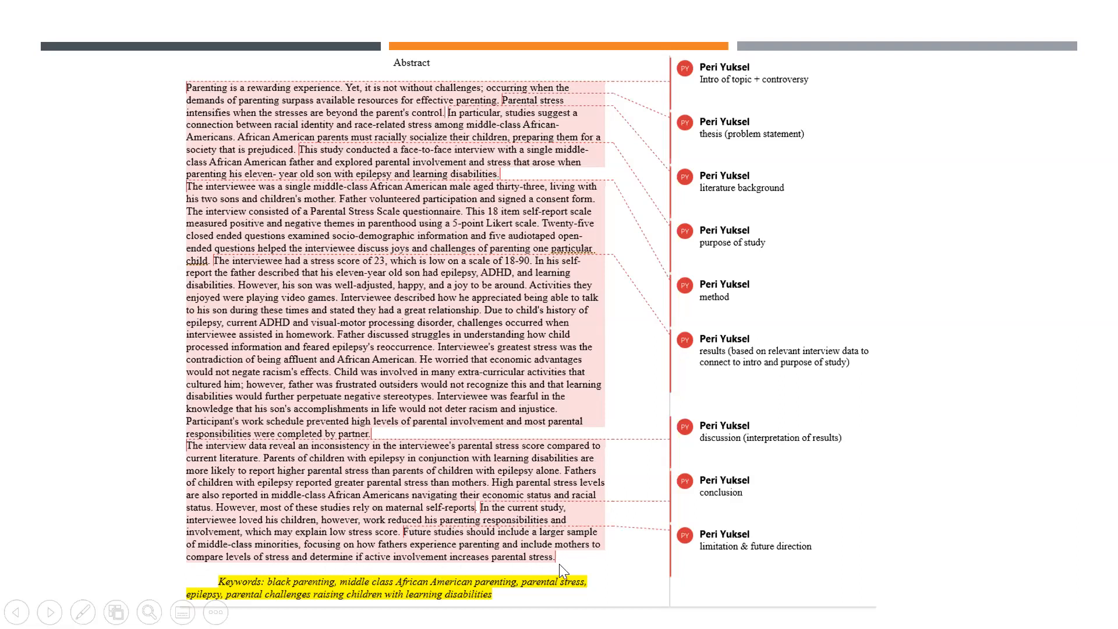
mouse_move(317, 592)
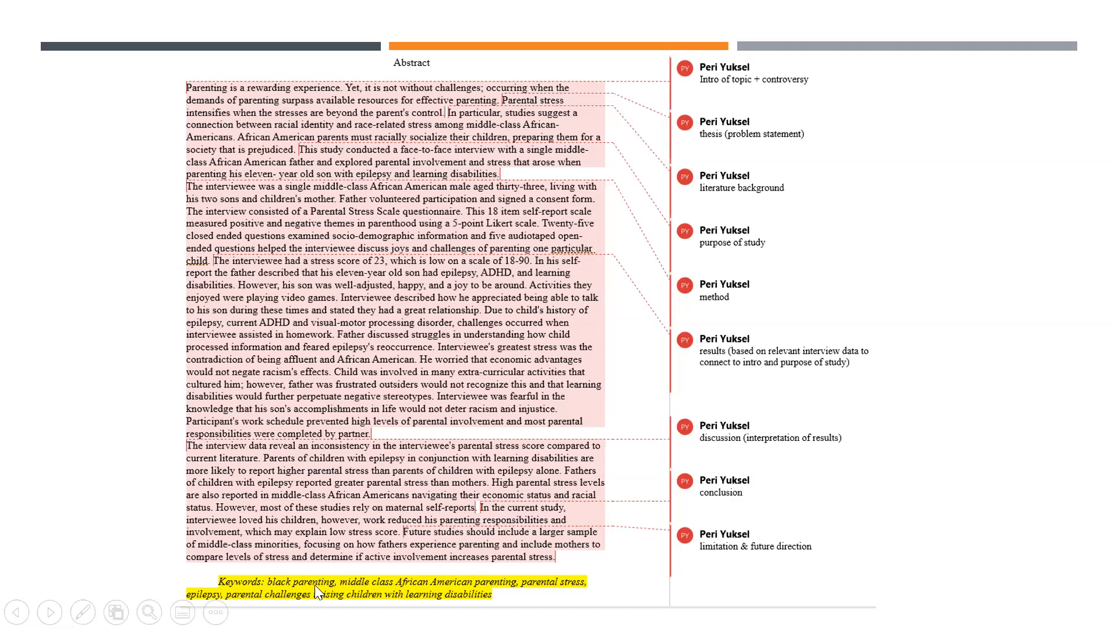